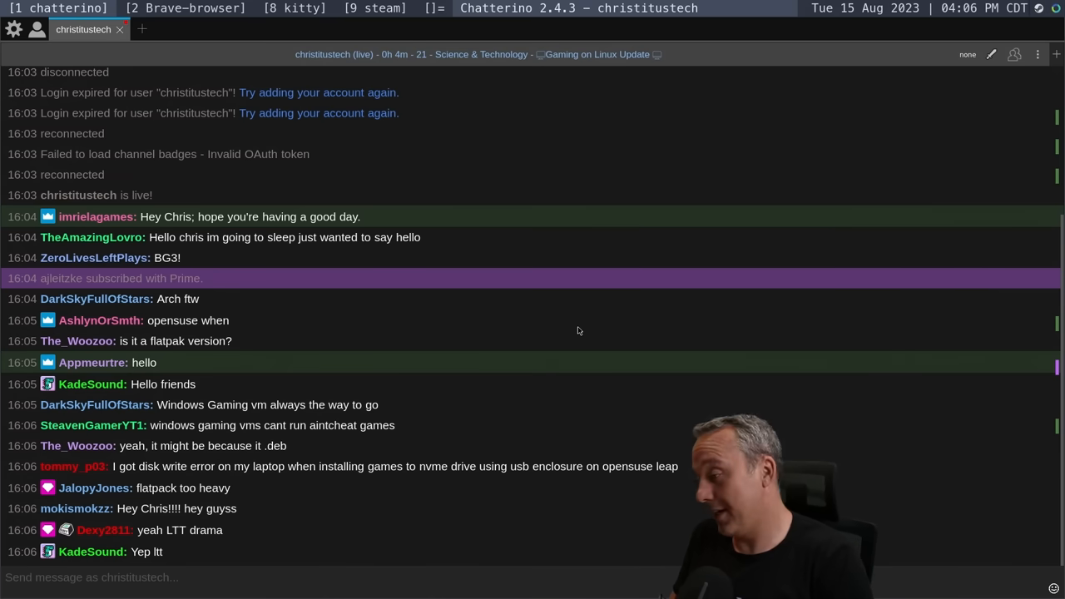
scroll(down, 3)
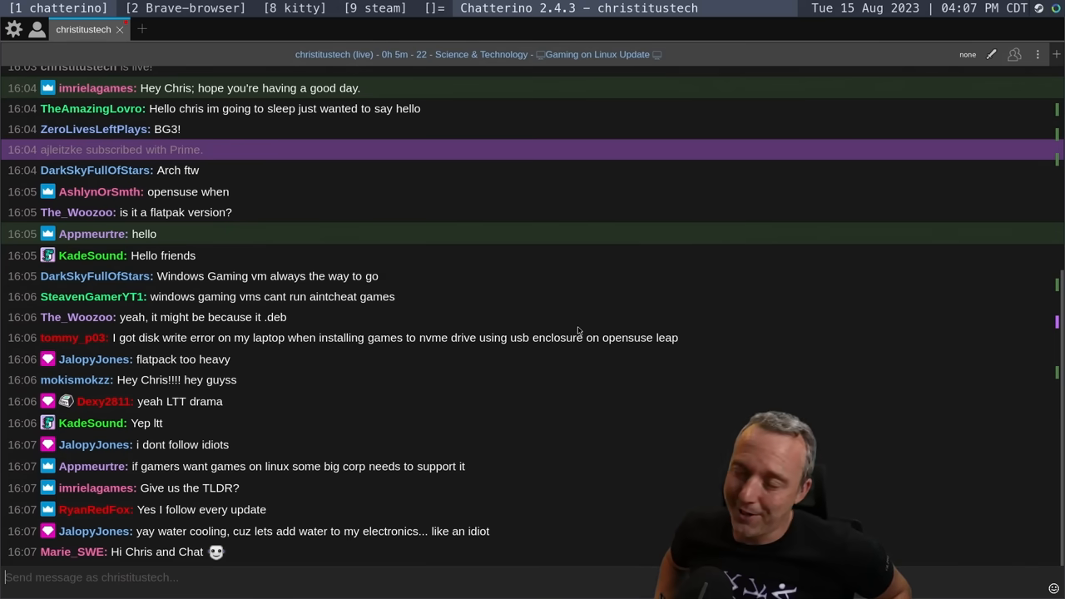
scroll(down, 3)
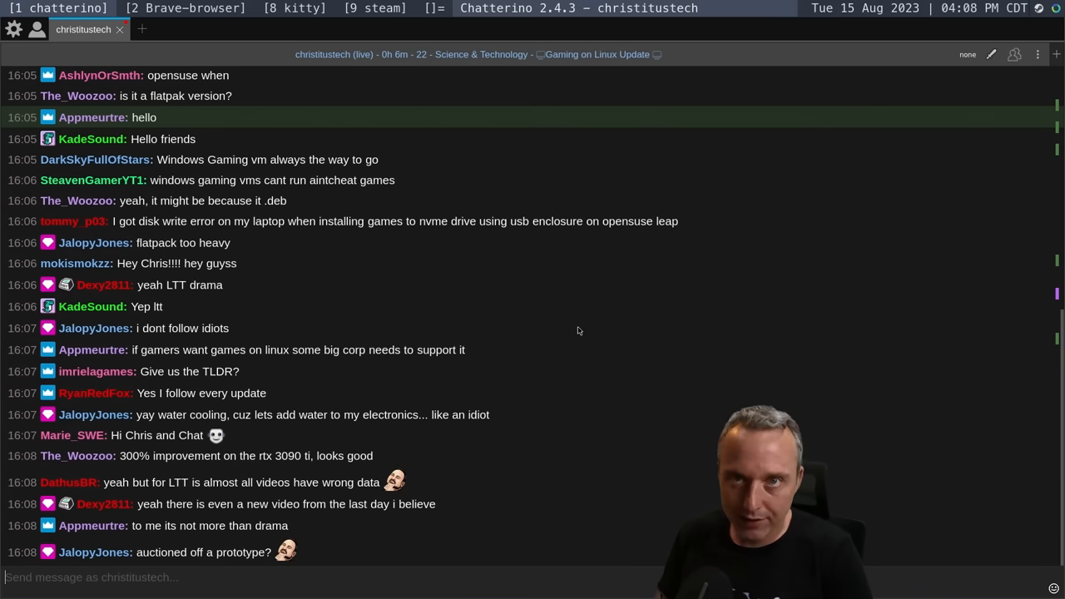
scroll(down, 3)
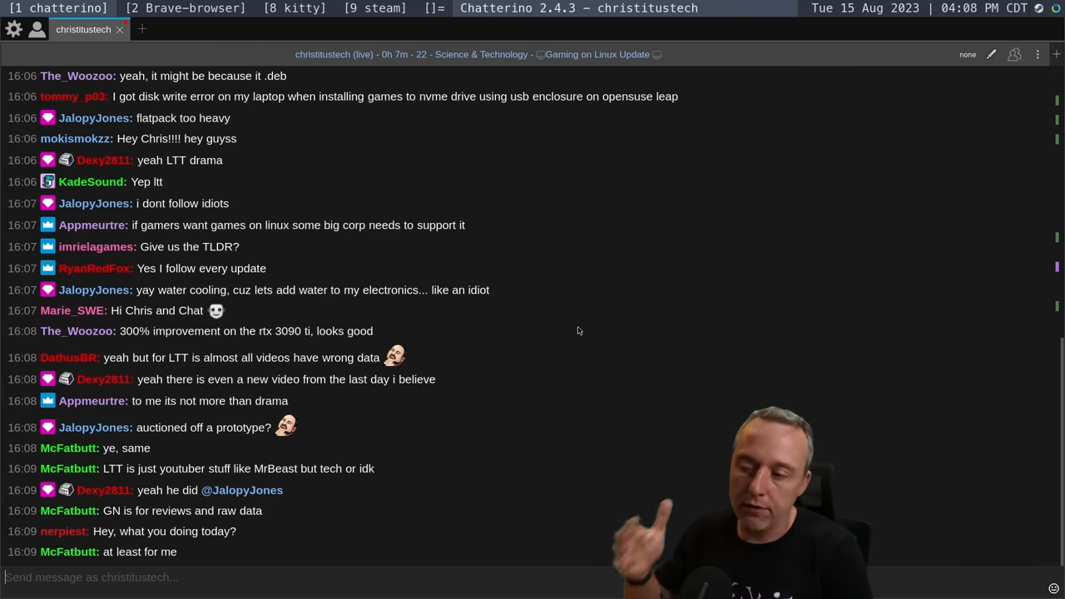
scroll(down, 3)
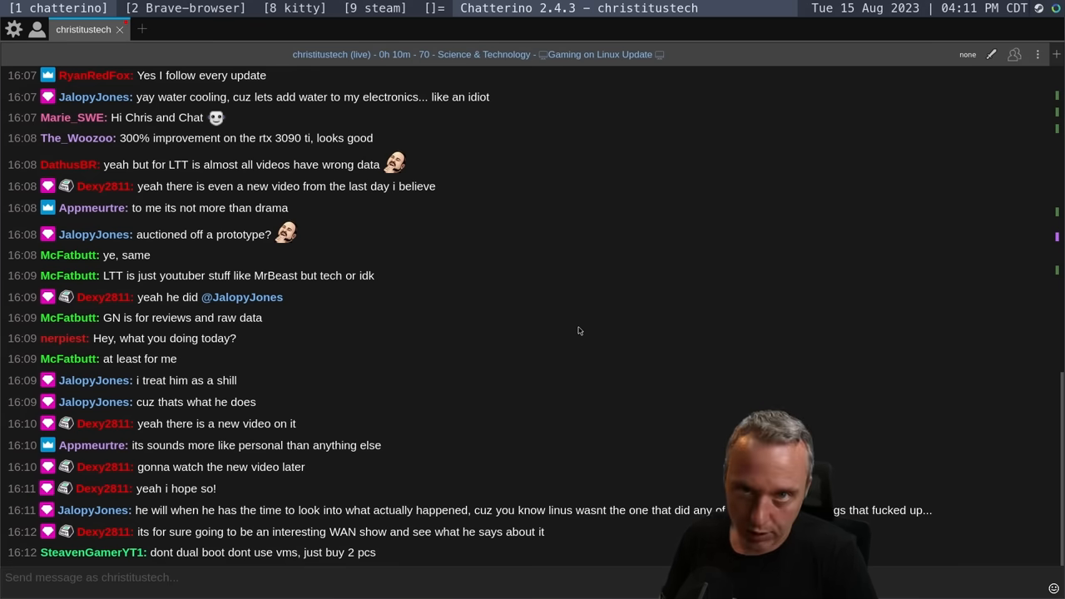
scroll(down, 3)
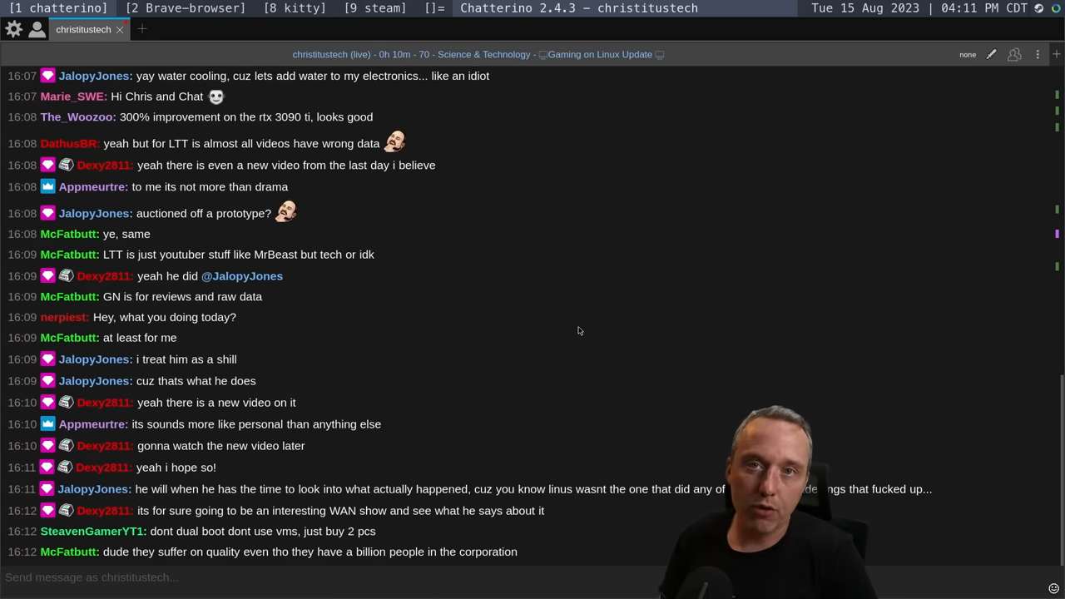
scroll(down, 3)
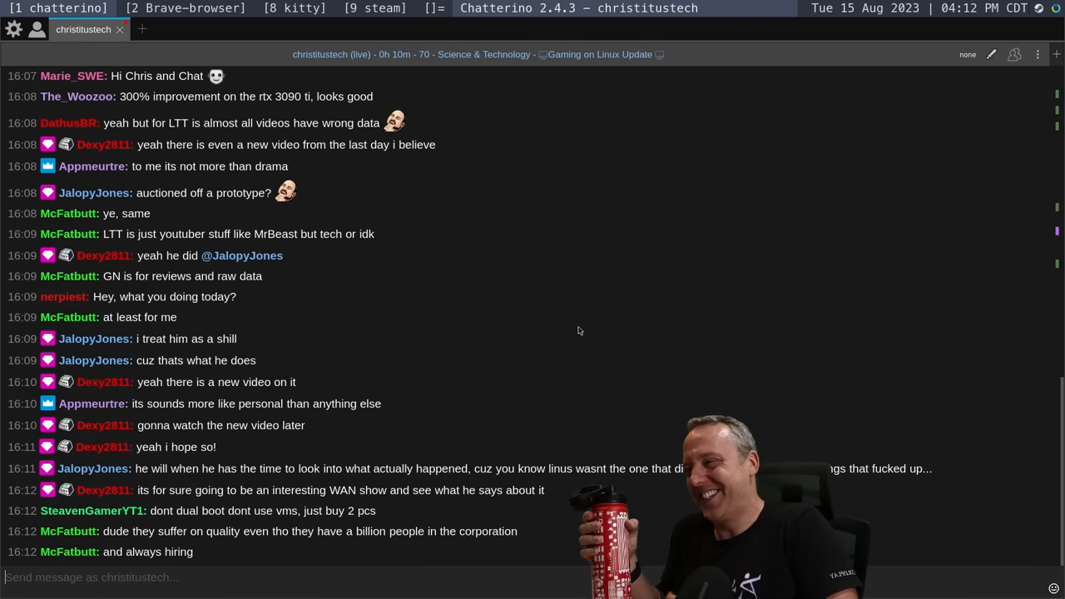
scroll(down, 3)
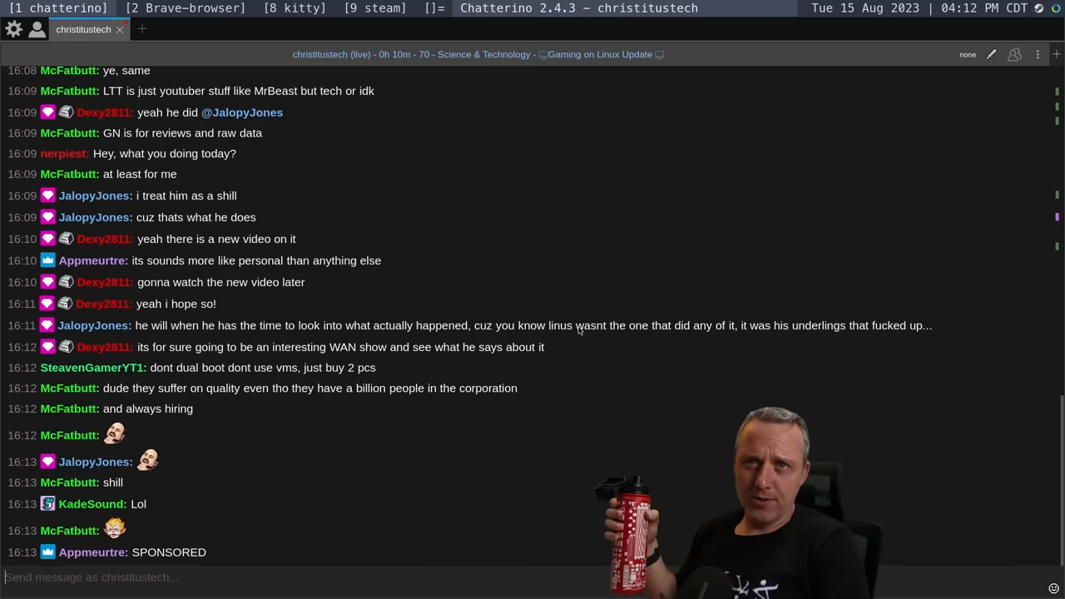
scroll(down, 3)
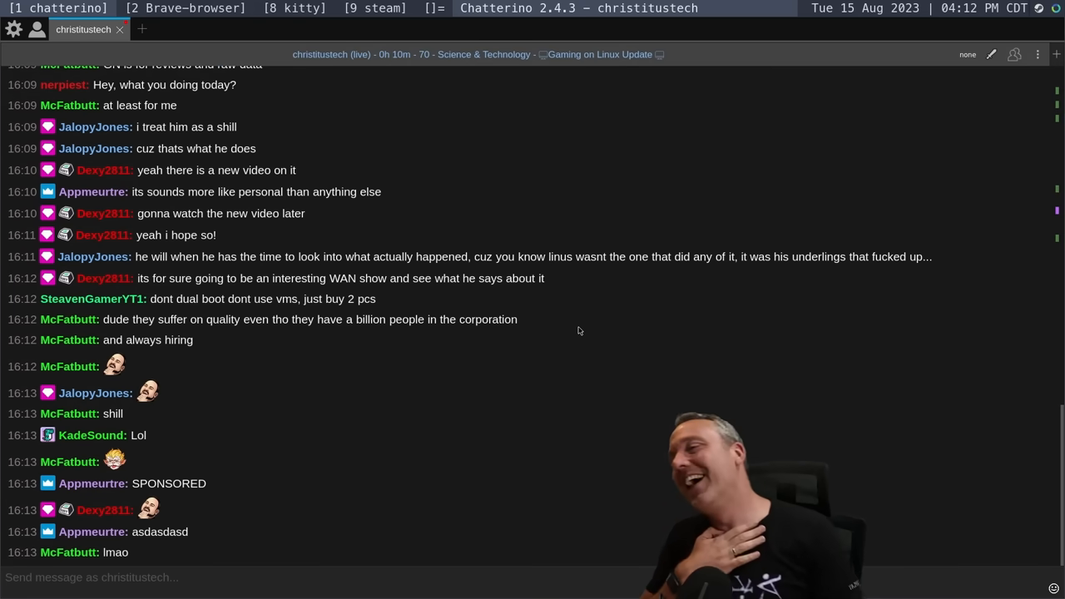
mouse_move(632, 351)
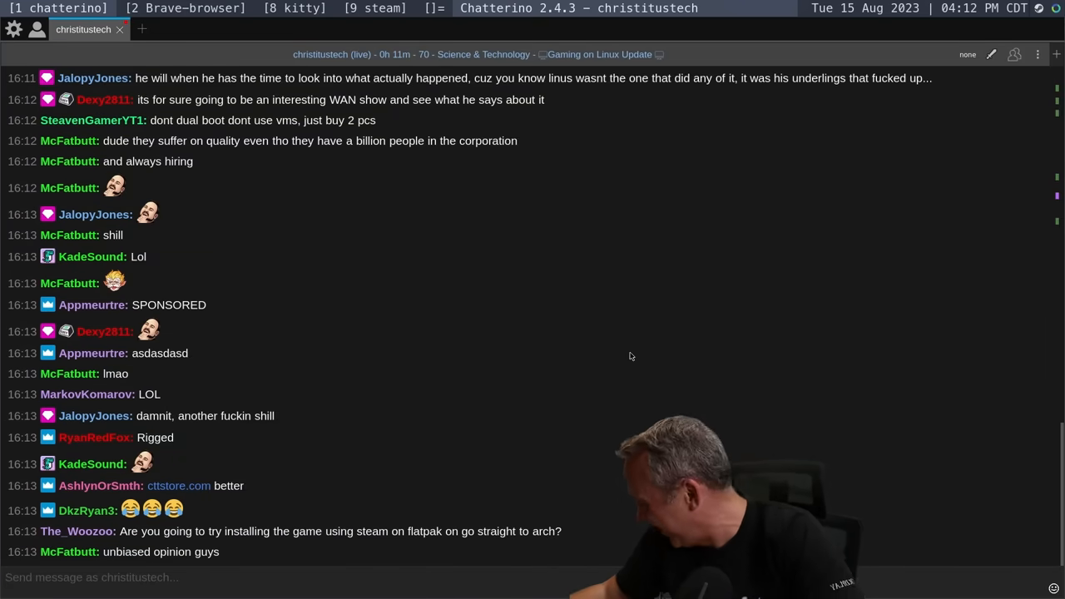
scroll(down, 3)
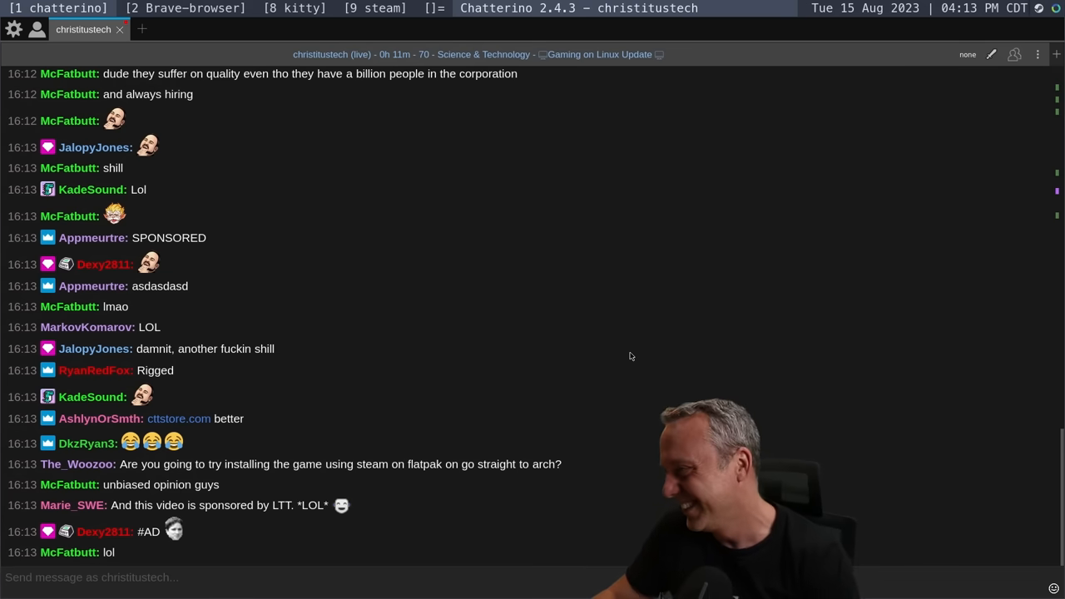
scroll(down, 3)
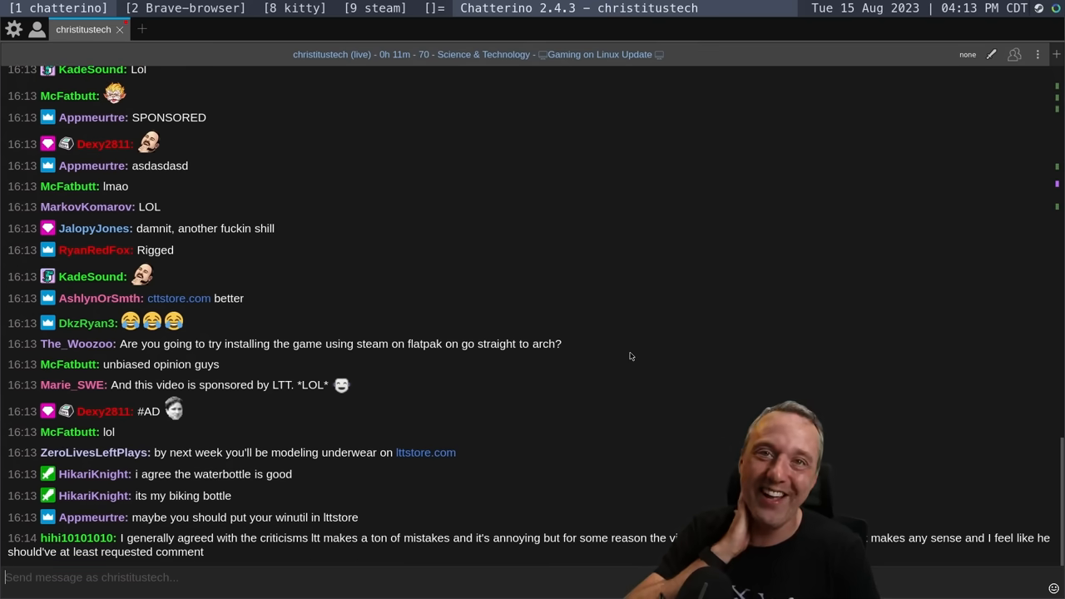
scroll(down, 3)
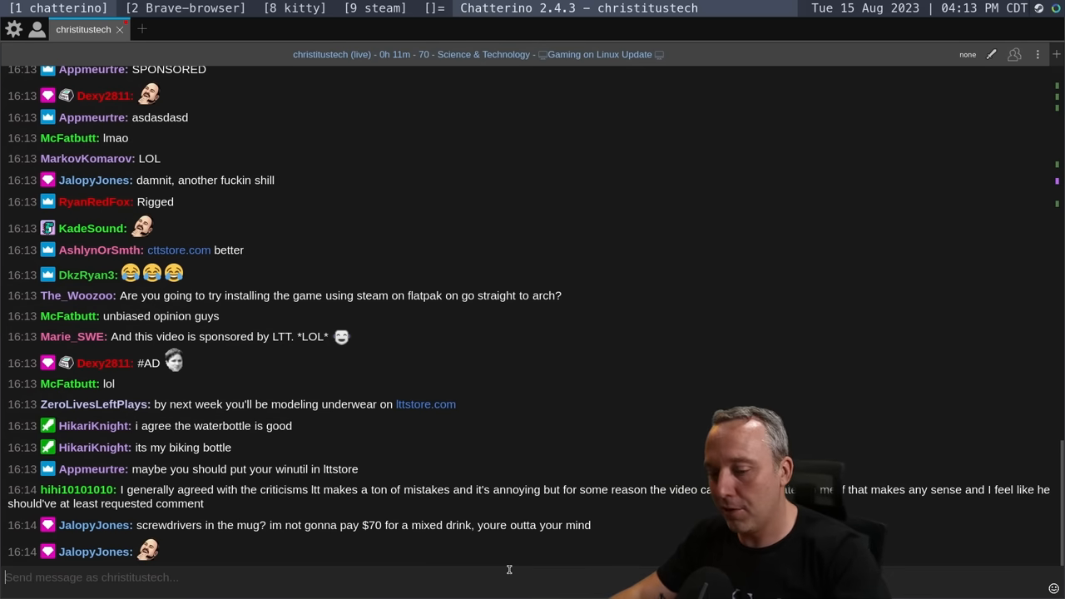
text(cttstore.)
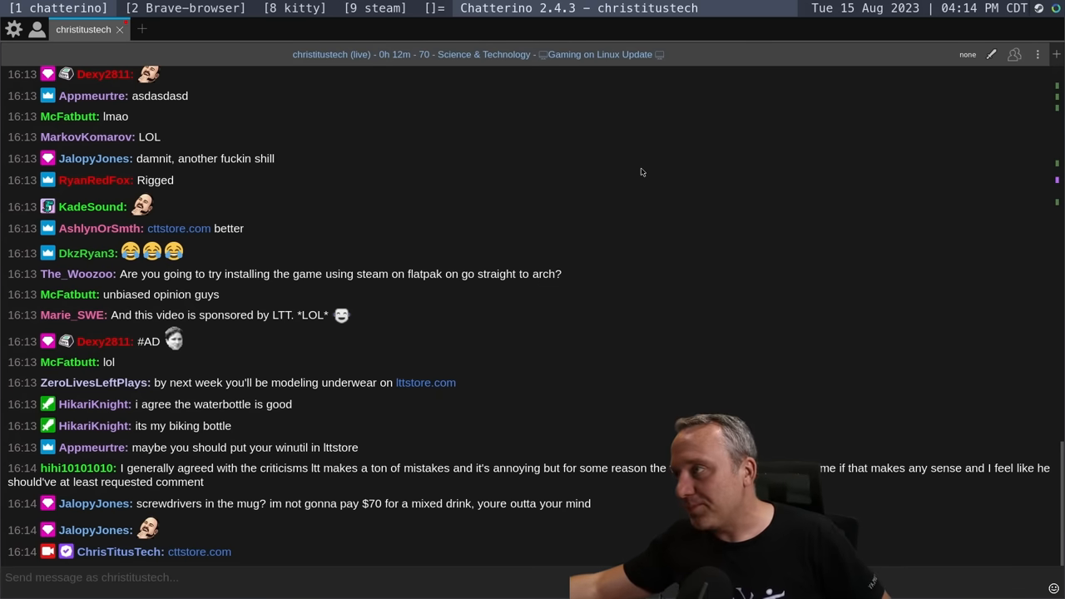
scroll(down, 3)
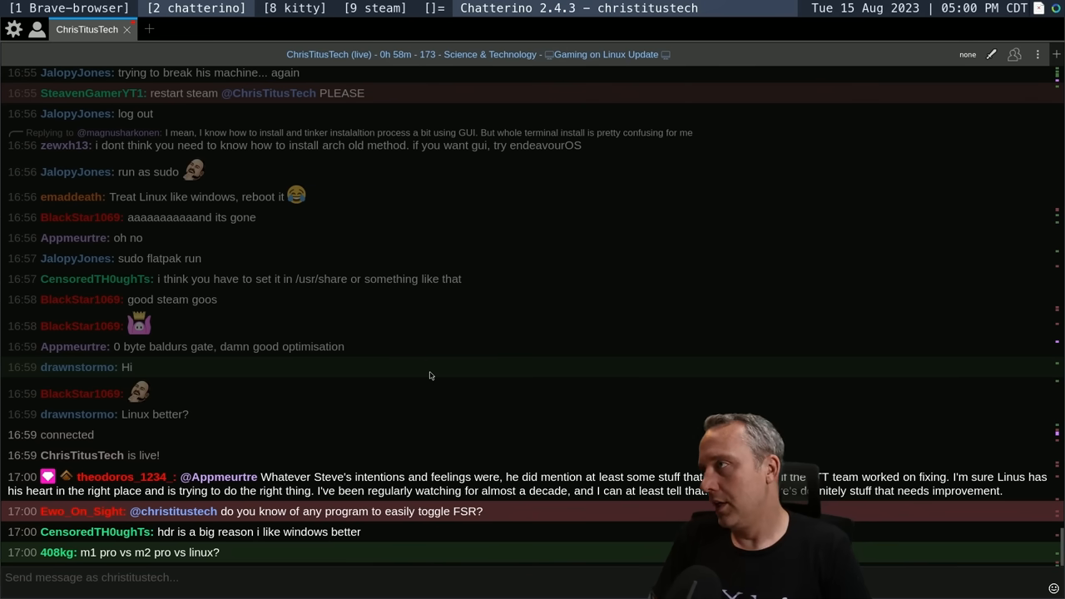
scroll(down, 3)
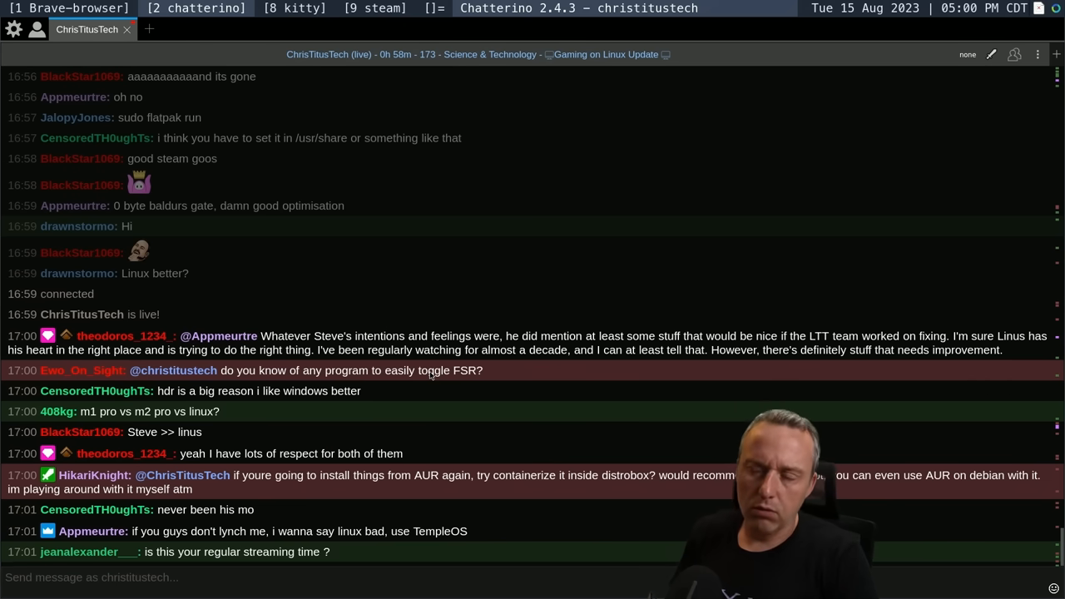
scroll(down, 3)
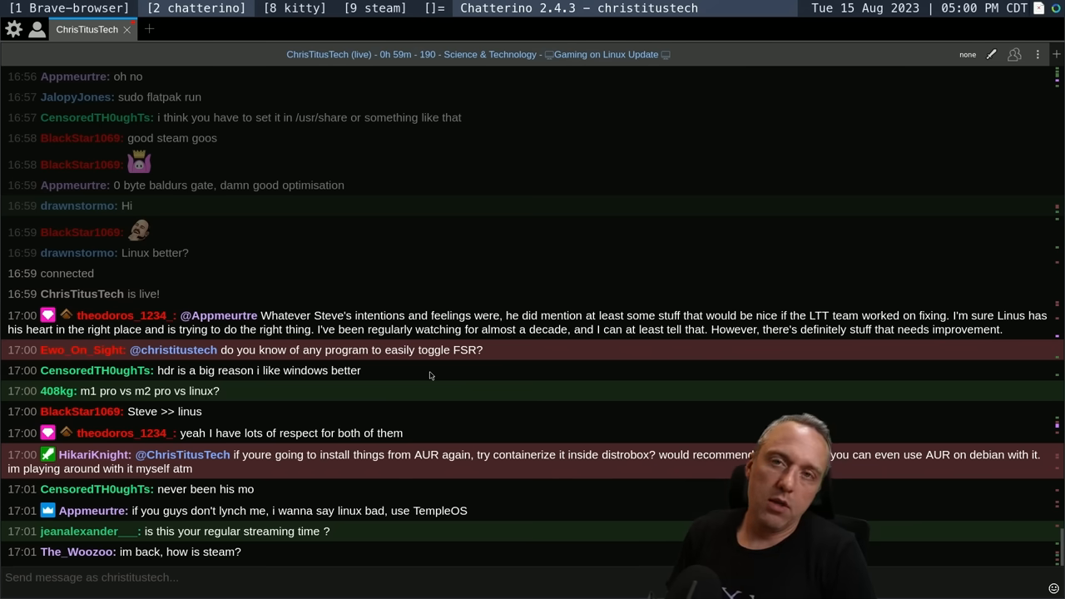
scroll(down, 3)
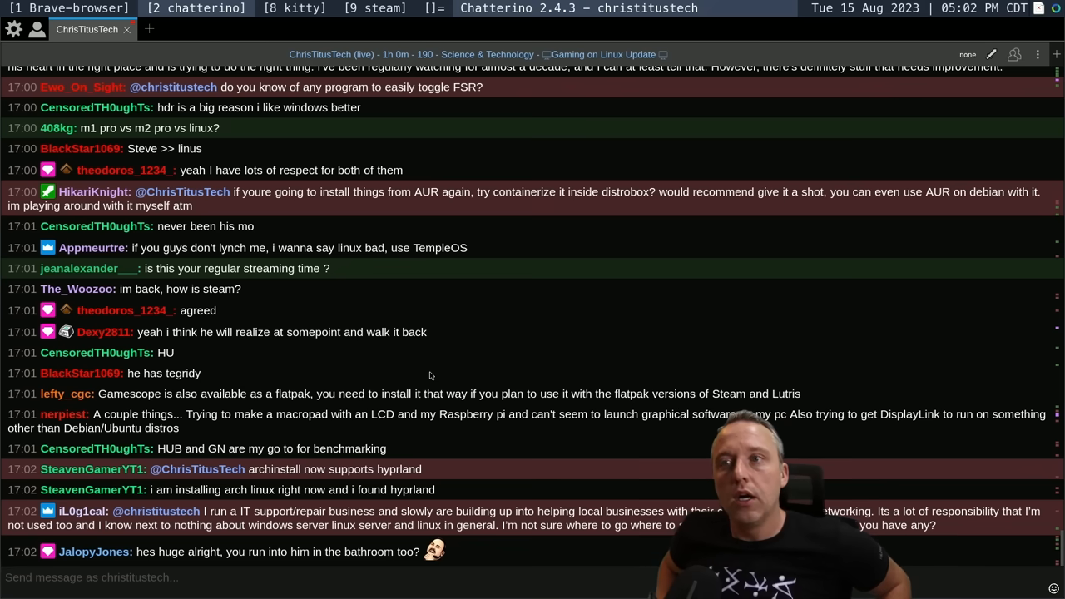
scroll(down, 3)
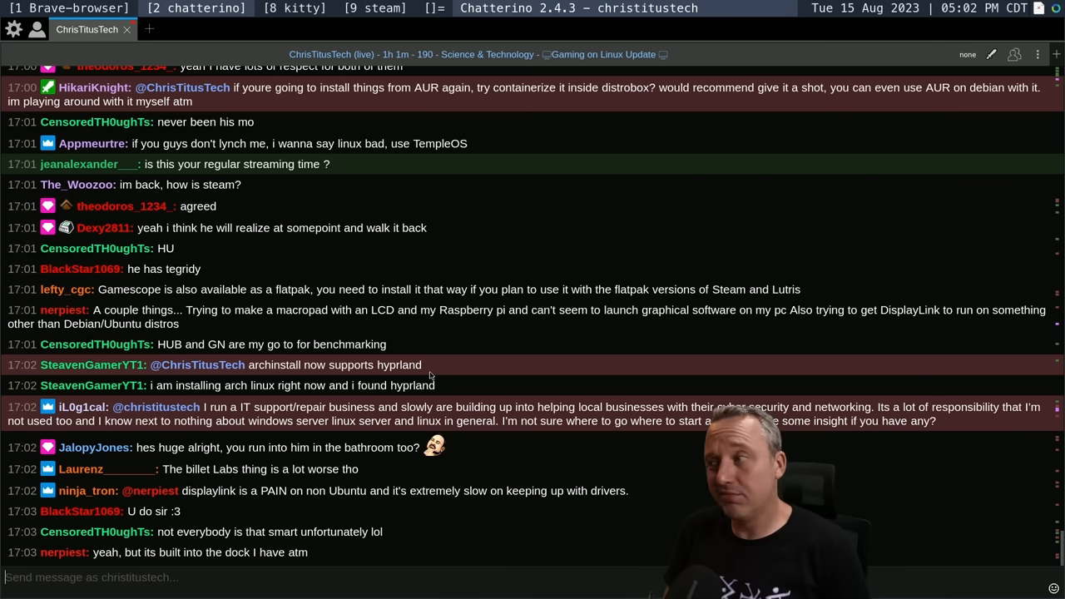
scroll(down, 3)
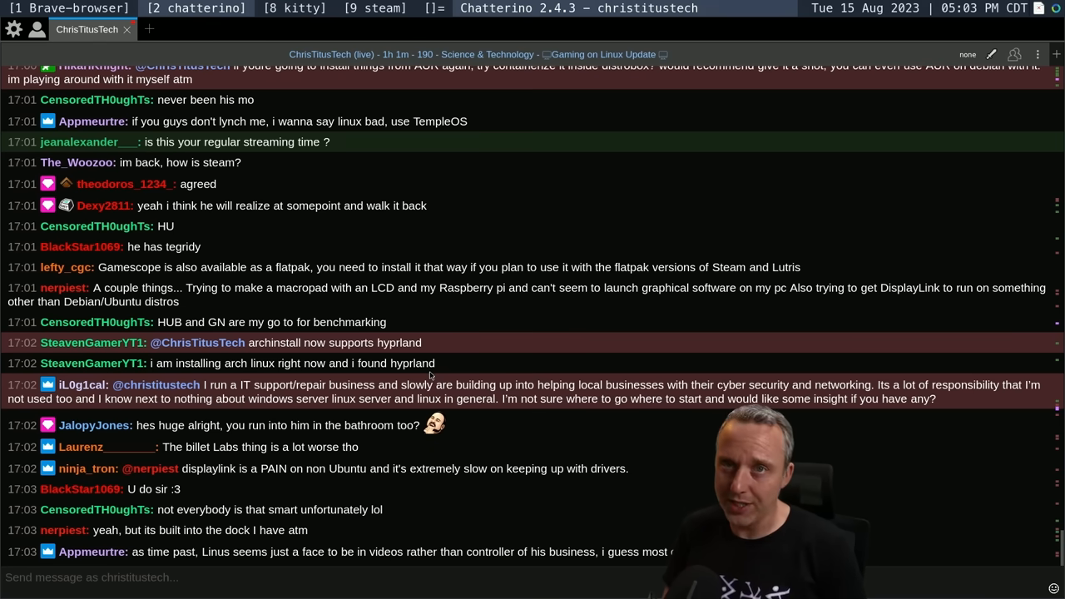
scroll(down, 3)
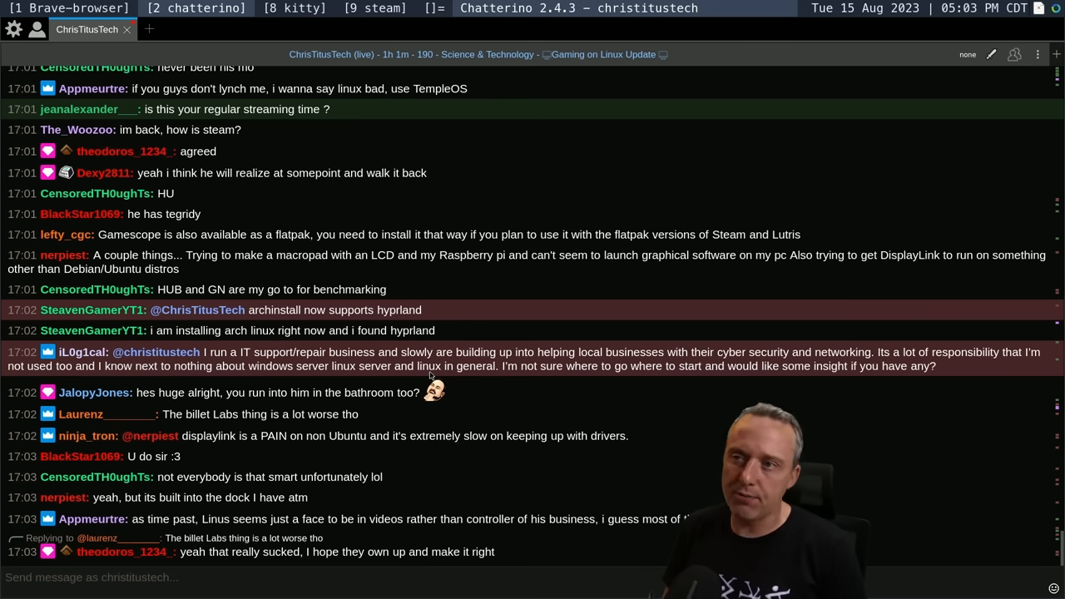